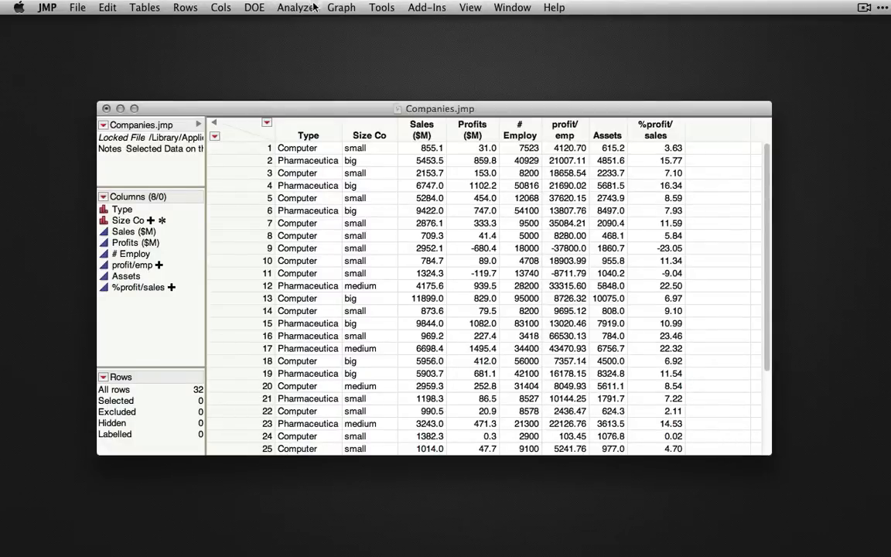
Launch Analyze > Distribution for the Companies data table.
left_click(296, 7)
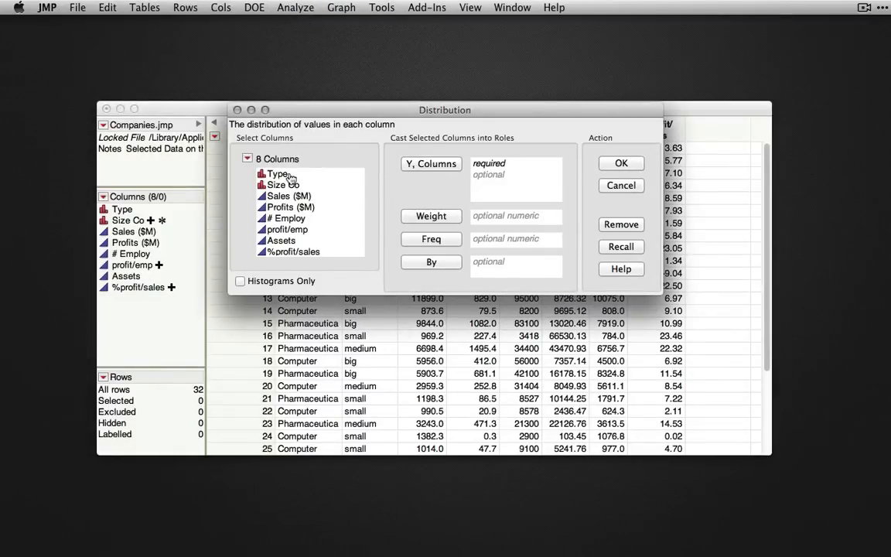
Run a Distribution with Type and Size Co as Y columns.
left_click(277, 173)
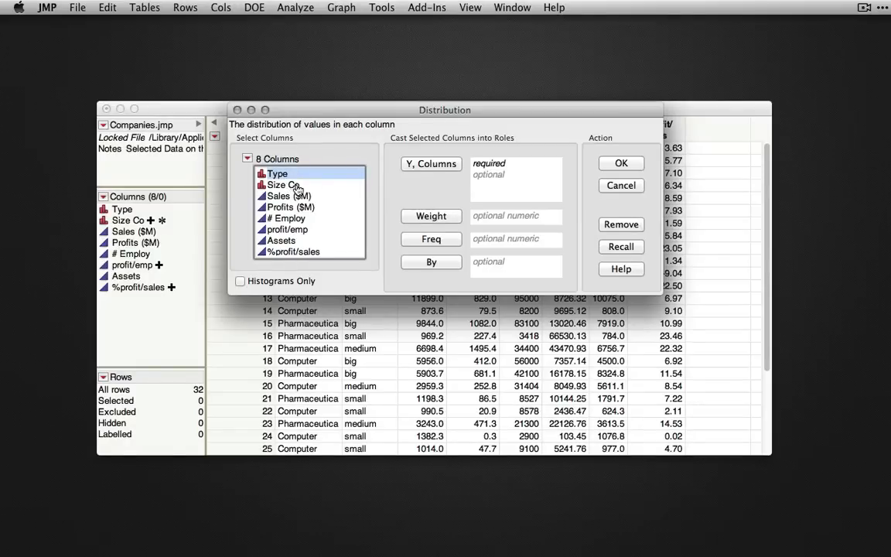
left_click(282, 184)
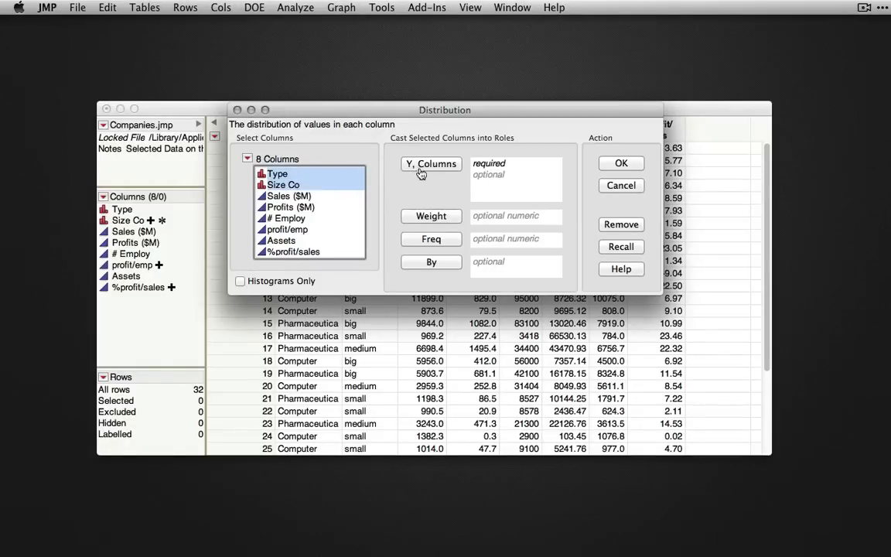
left_click(430, 163)
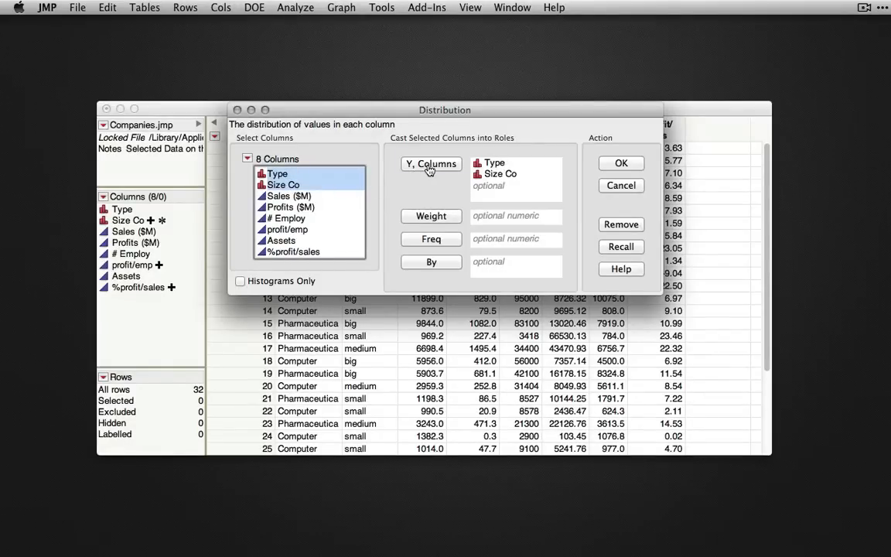
left_click(620, 162)
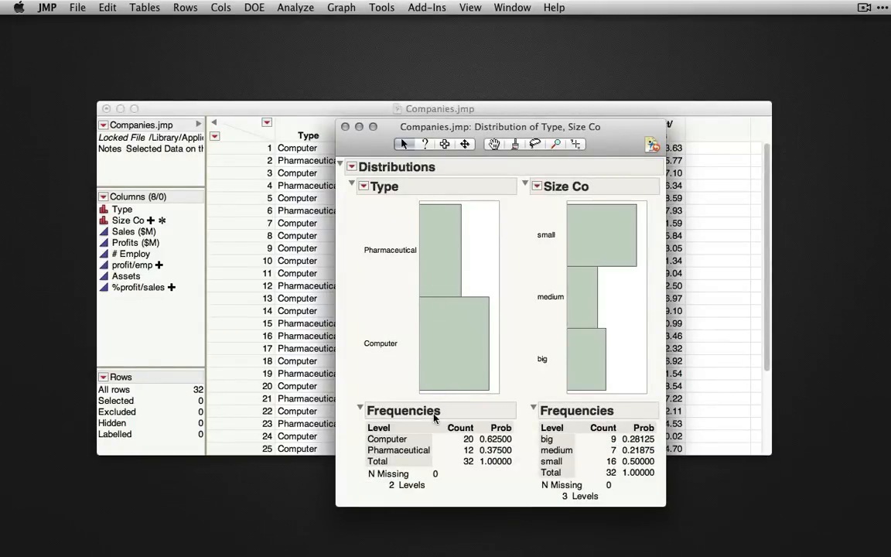
mouse_move(427, 253)
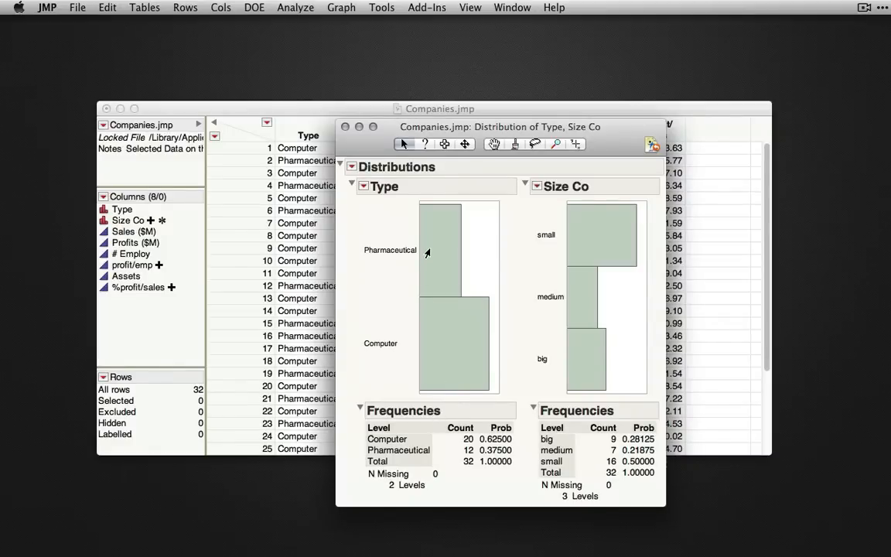
mouse_move(446, 352)
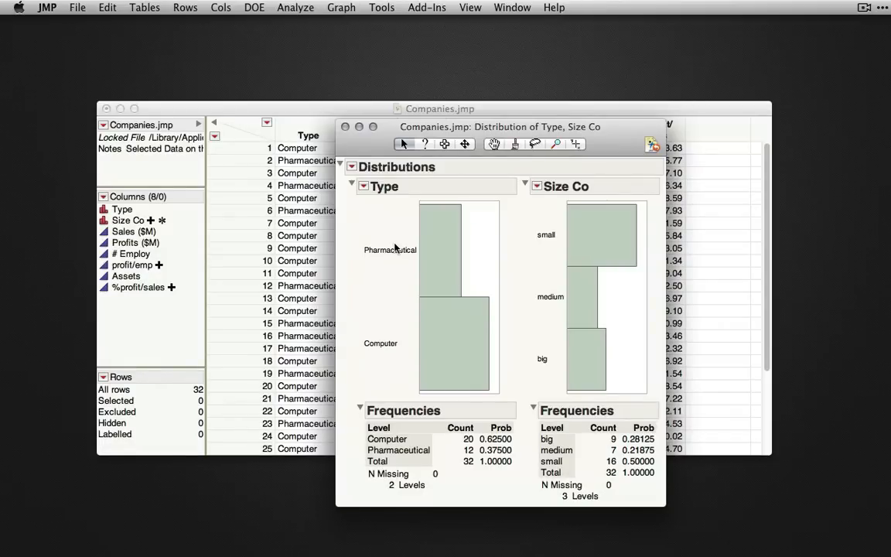
mouse_move(397, 249)
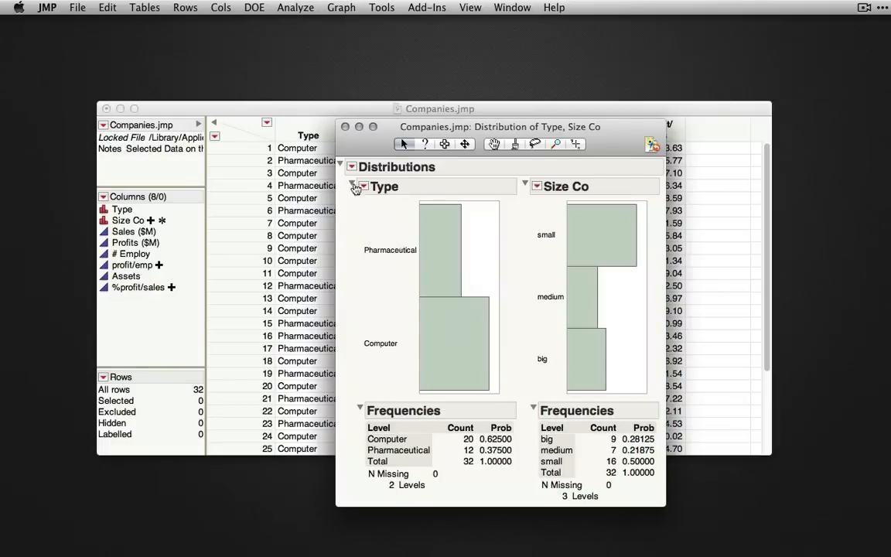
Stack the Type and Size Co distributions, then return to Companies.jmp.
left_click(352, 167)
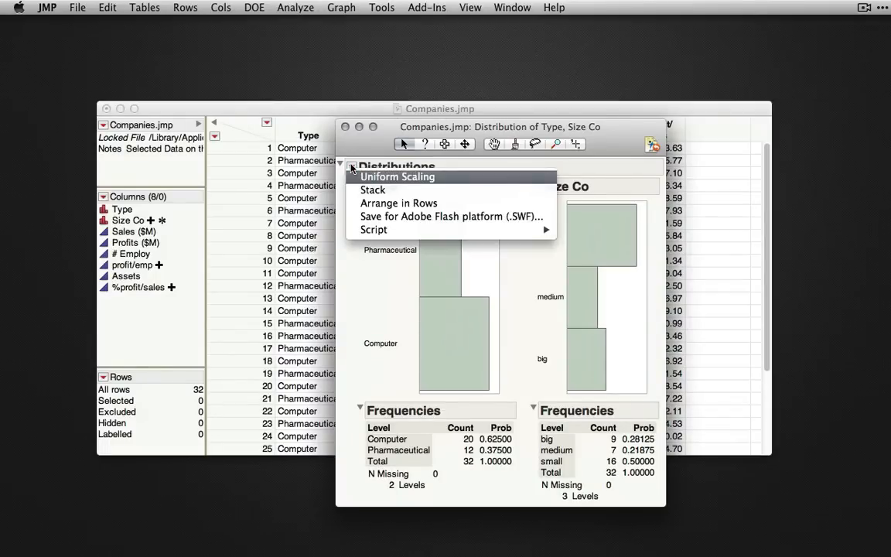
left_click(398, 203)
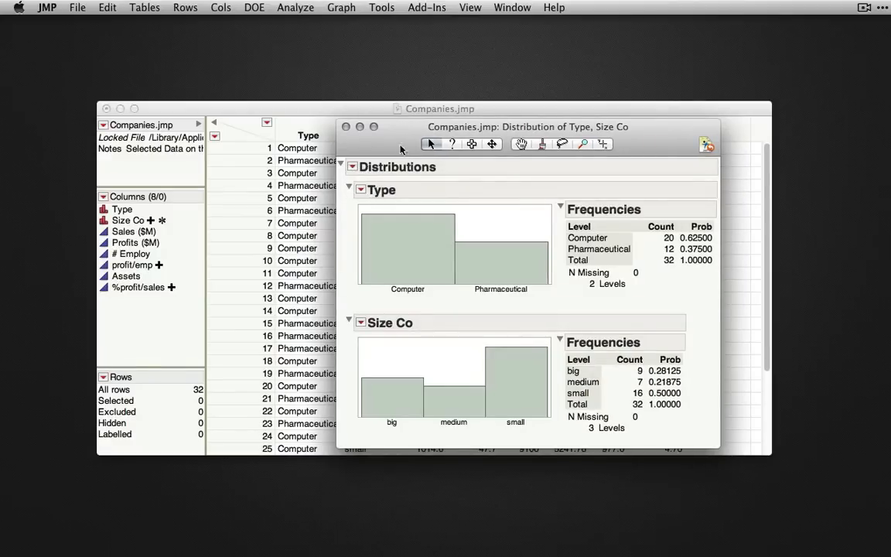
mouse_move(410, 145)
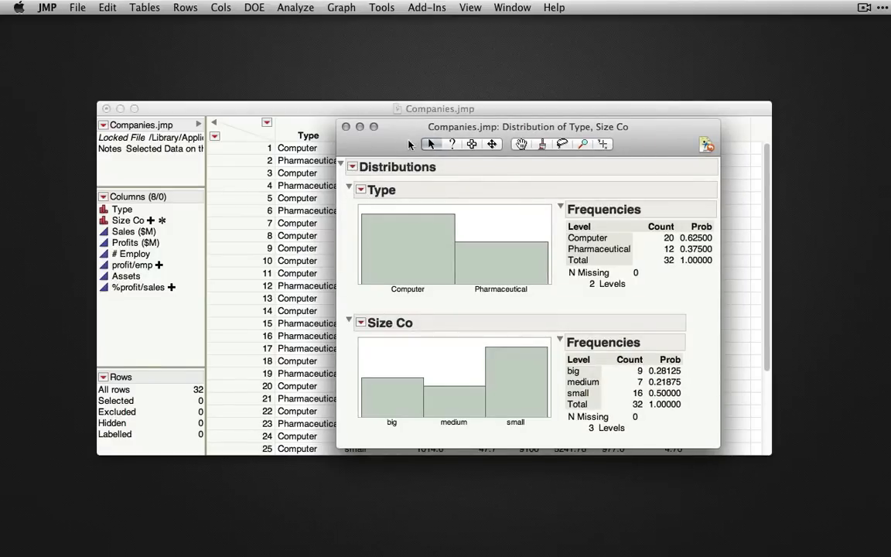
left_click(406, 247)
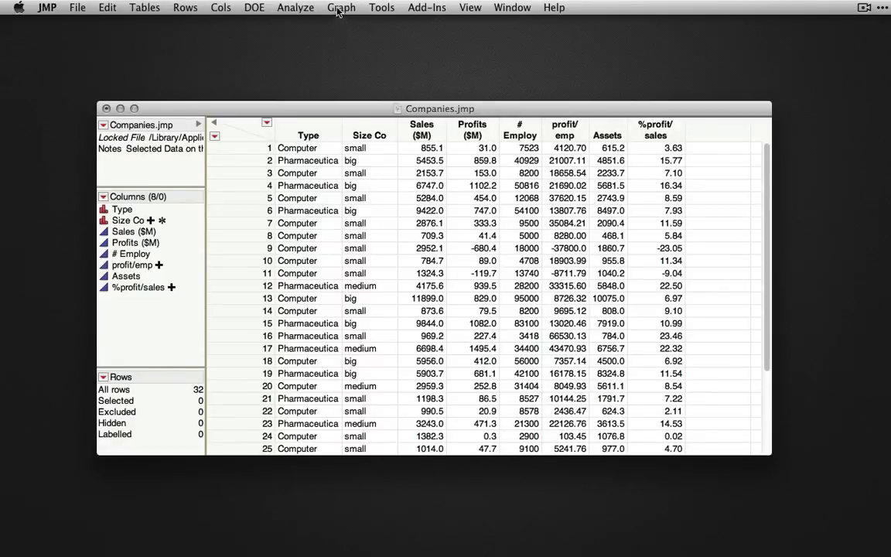
Start a Graph Builder chart with Size Co on the X axis.
left_click(341, 7)
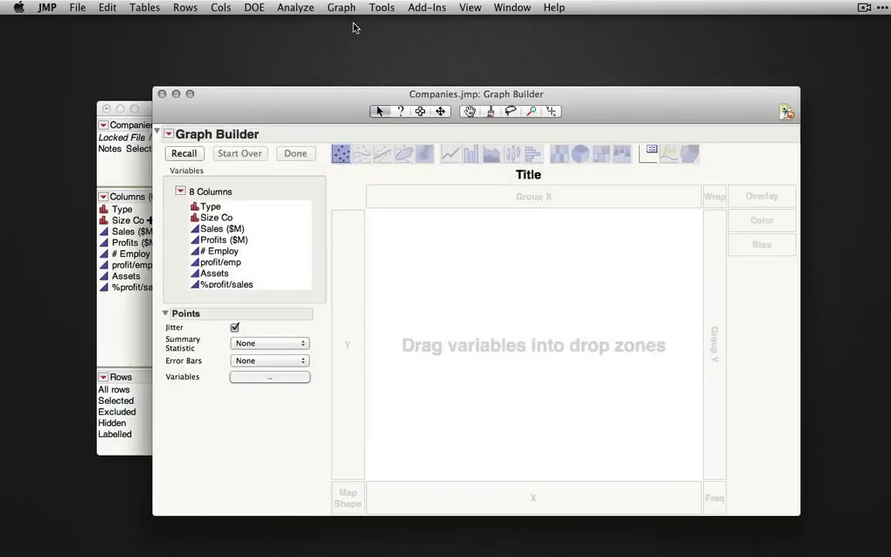
mouse_move(344, 102)
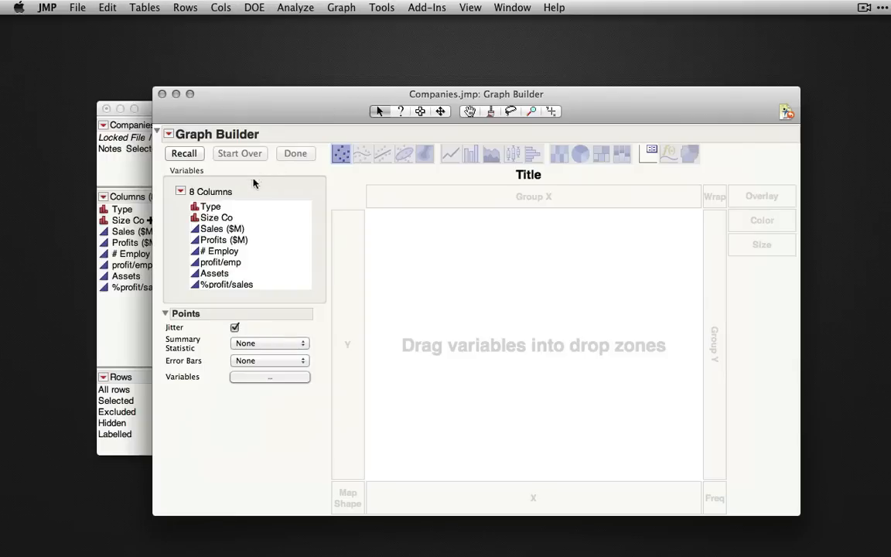
left_click(215, 218)
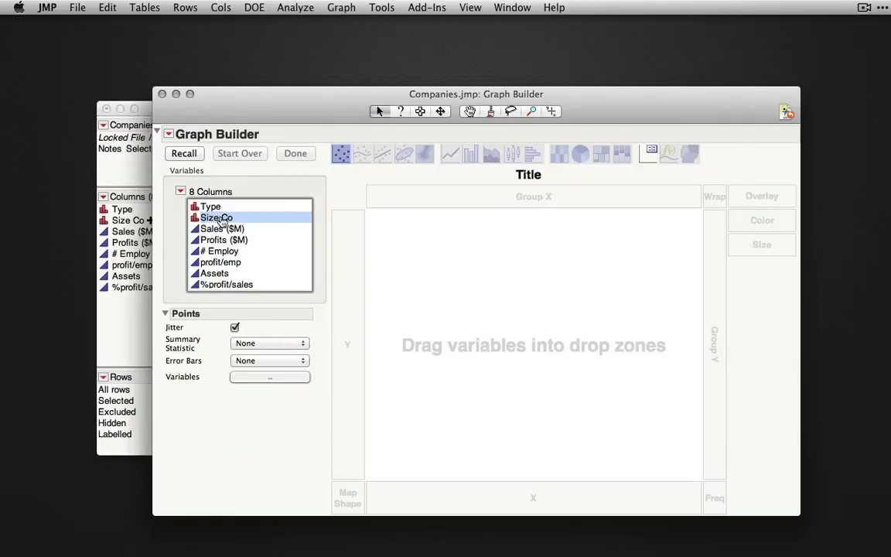
left_click_drag(217, 217, 533, 498)
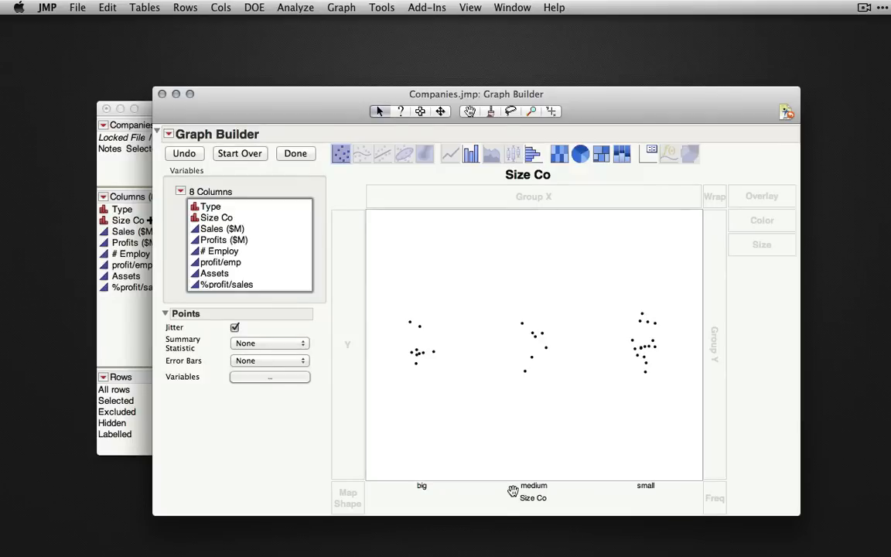
mouse_move(503, 451)
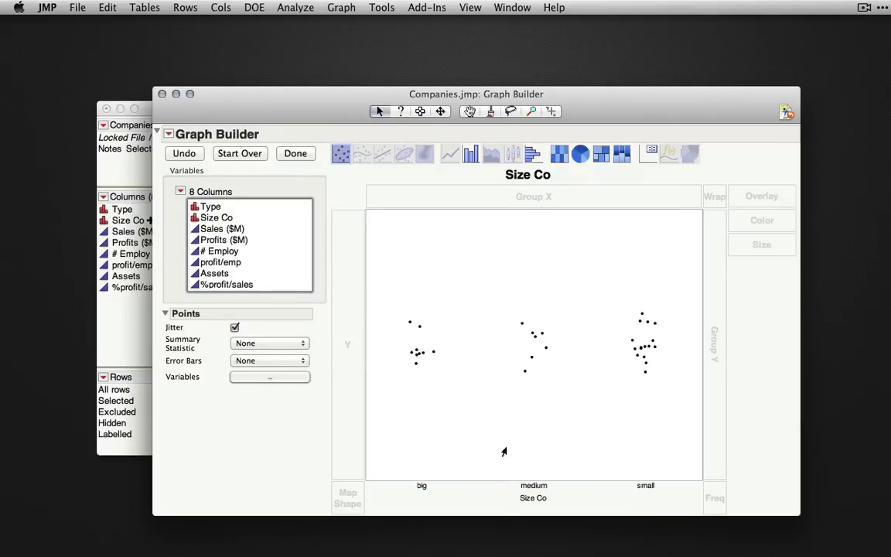
Show Size Co counts as bars for big, medium and small, and finish.
left_click(470, 154)
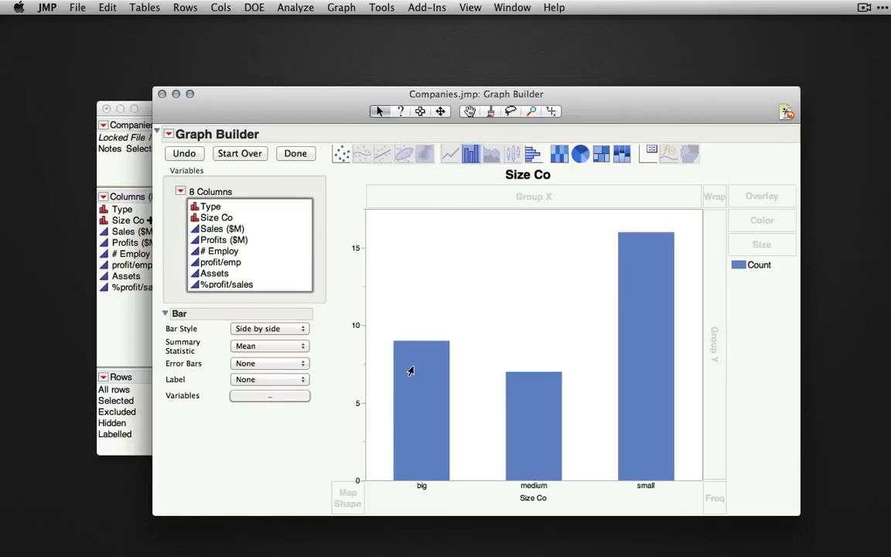
mouse_move(552, 400)
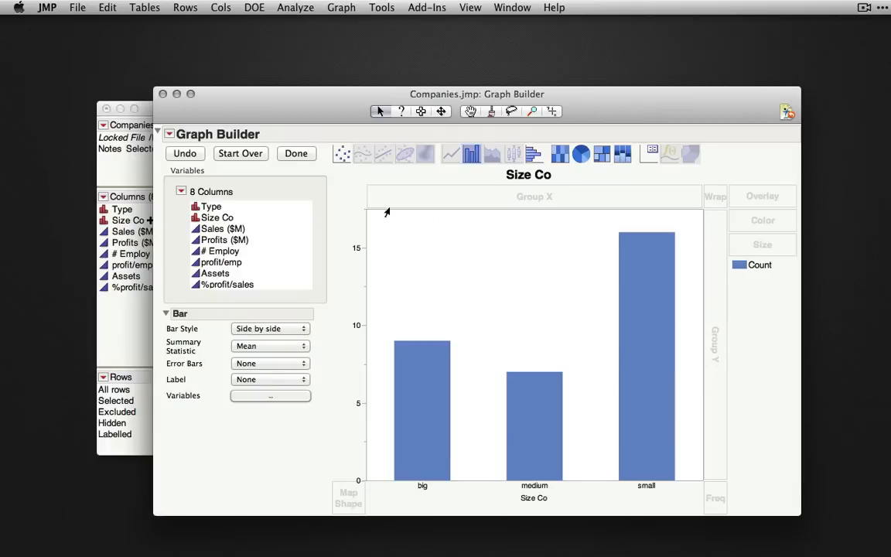
left_click(297, 153)
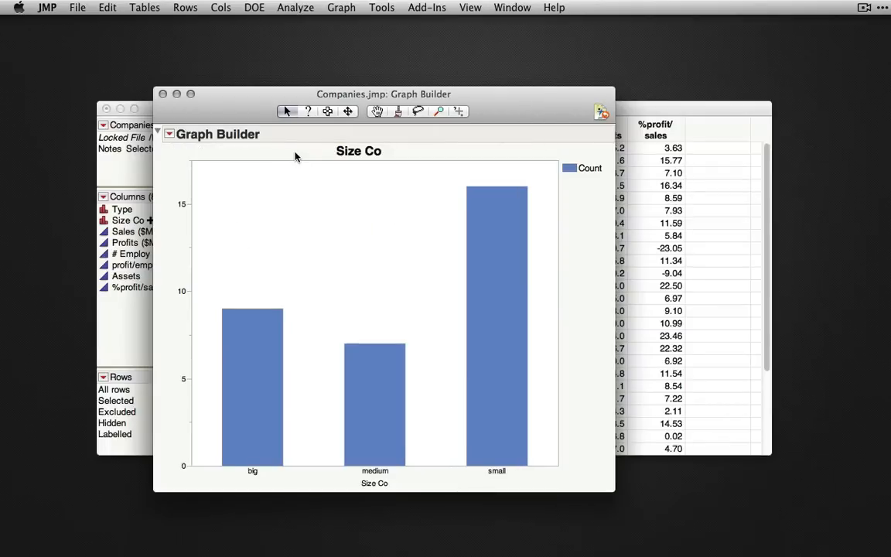